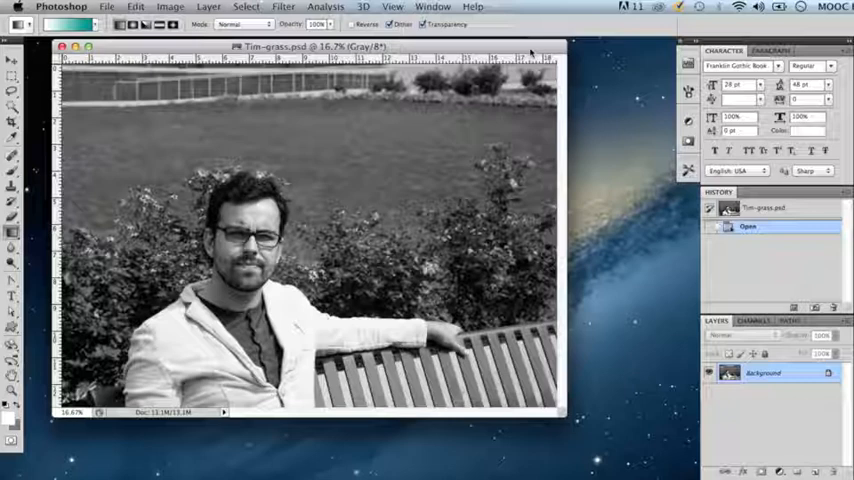
Step: Marquee-select a rectangular strip along the photo's top edge covering the fence
left_click(13, 90)
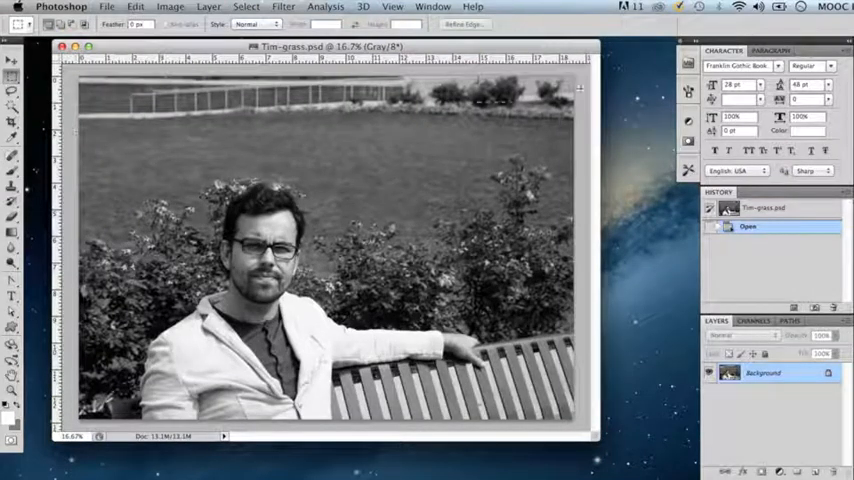
left_click_drag(80, 75, 575, 140)
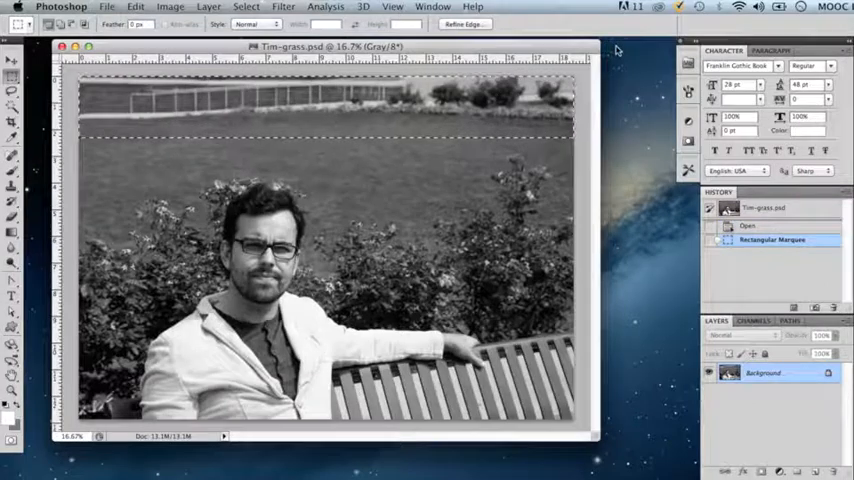
left_click(136, 7)
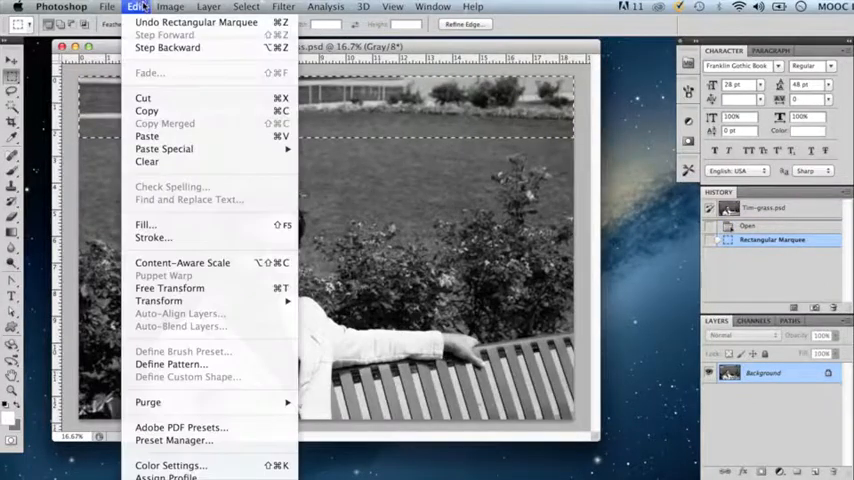
Step: Fill the fence selection with Content-Aware at Normal mode and 100% opacity
left_click(145, 224)
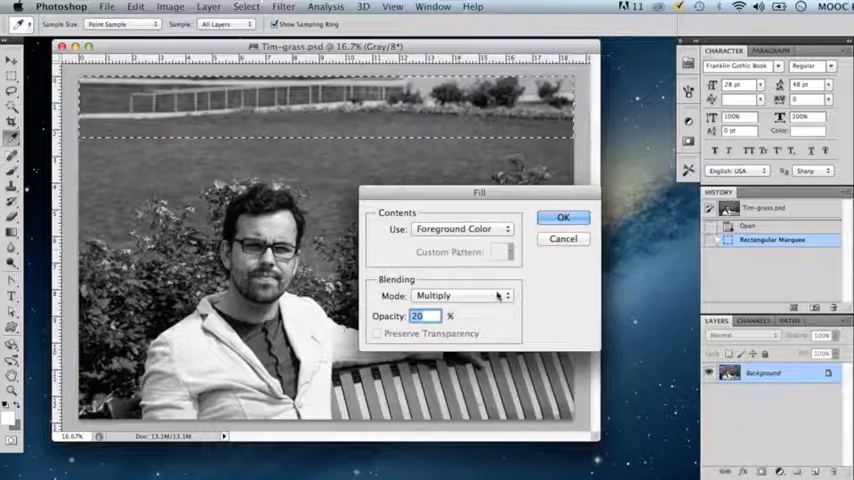
left_click(460, 295)
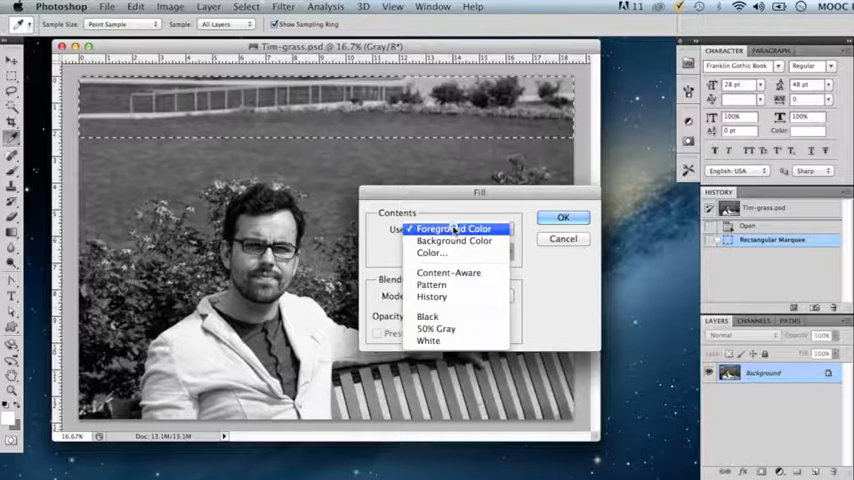
left_click(448, 272)
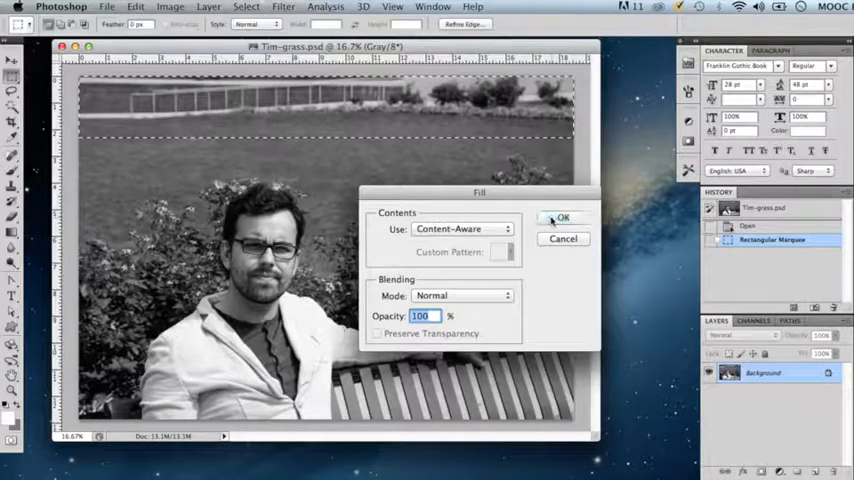
left_click(560, 217)
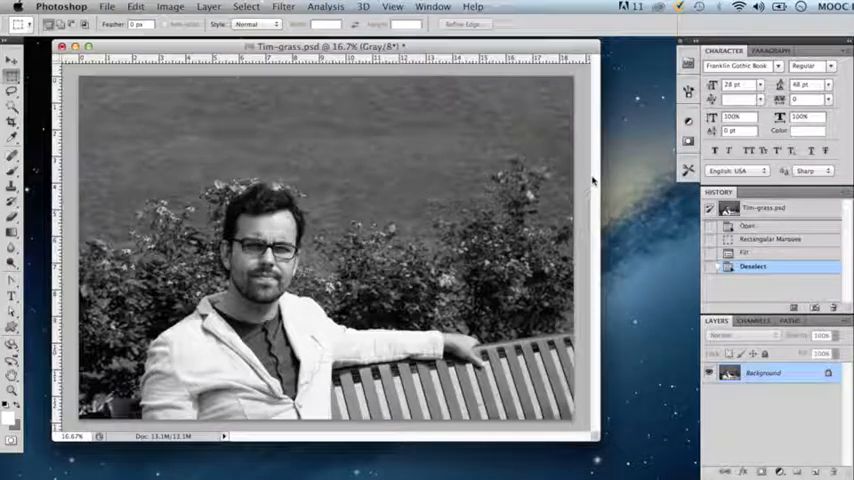
Step: Show the rulers with Cmd+R and bring up the ruler units menu
key("cmd+r")
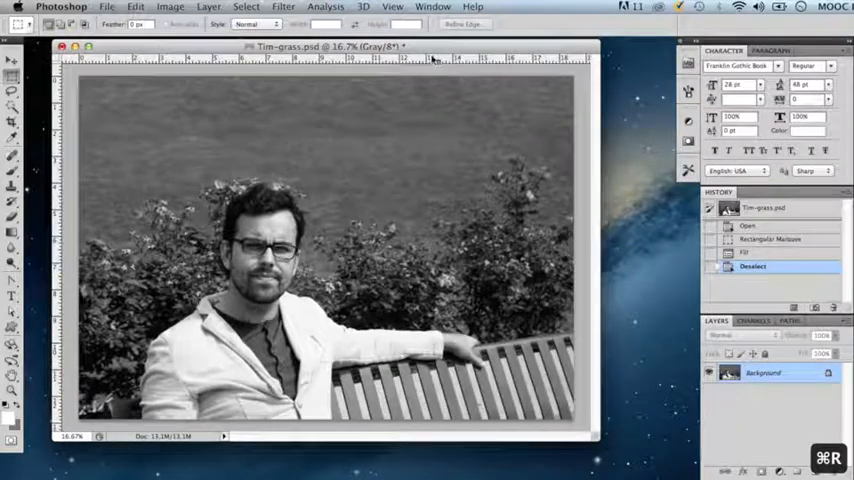
left_click(455, 56)
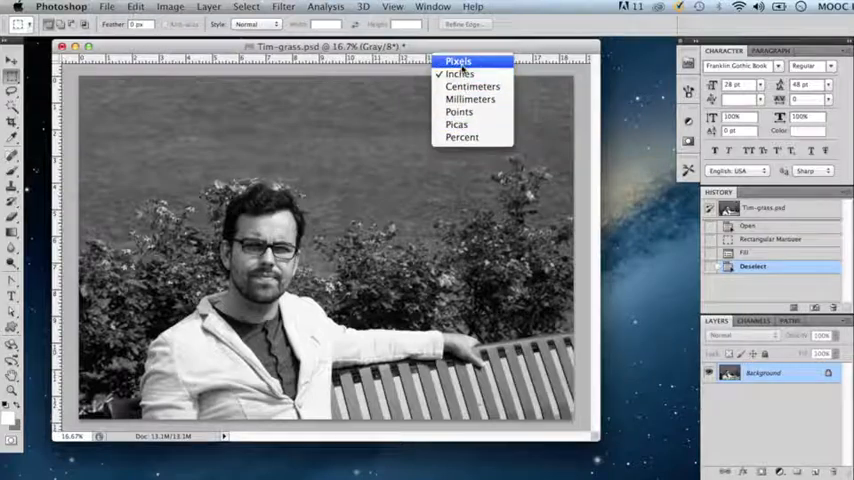
Step: Set the ruler measurement units to Pixels
left_click(459, 73)
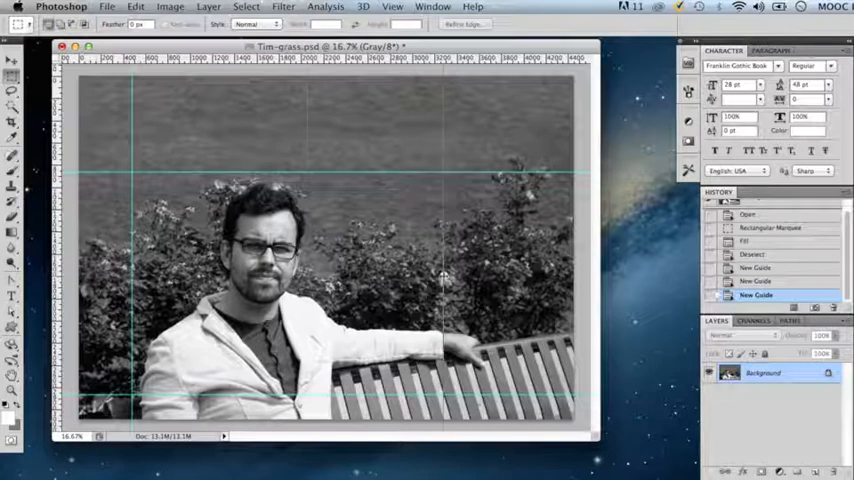
Step: Add a vertical guide near the right edge and raise the upper horizontal guide
left_click_drag(445, 285, 517, 285)
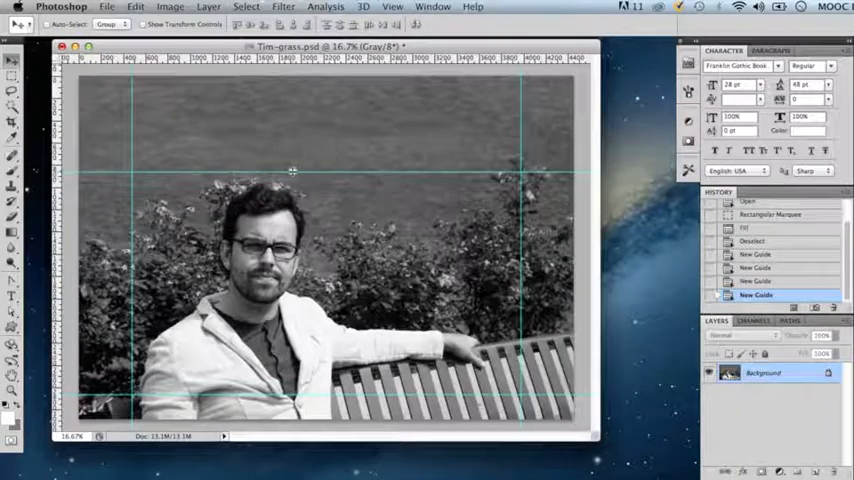
left_click_drag(296, 171, 296, 151)
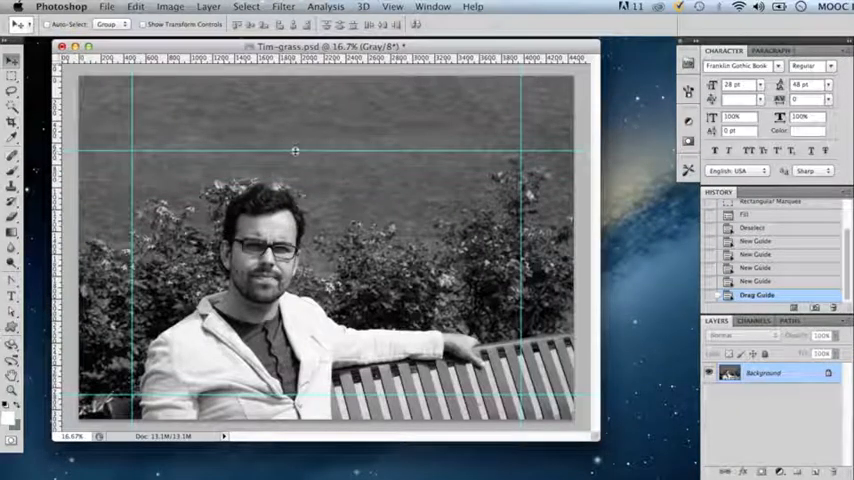
left_click_drag(295, 152, 295, 137)
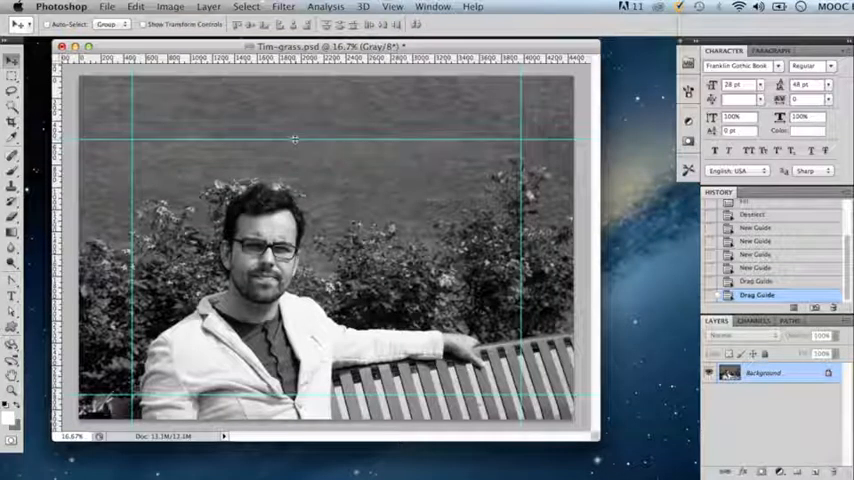
Step: Hide the guides with Cmd+; and go to the View menu to show them again
key("cmd+;")
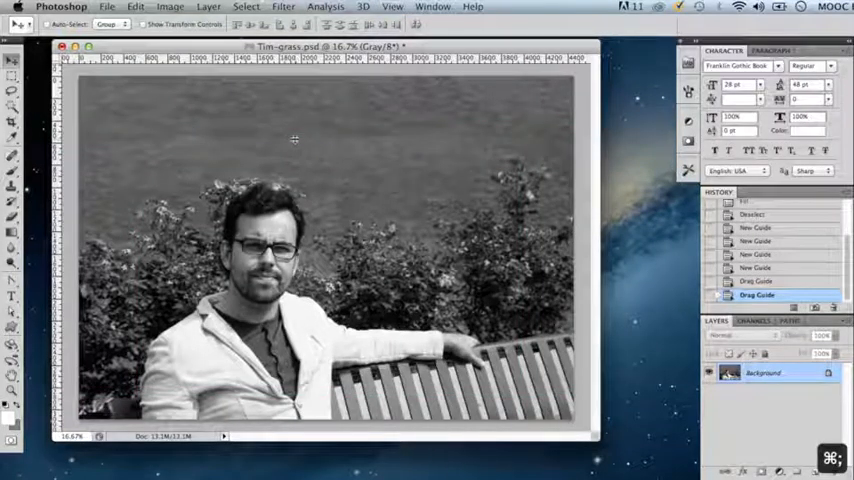
left_click(393, 7)
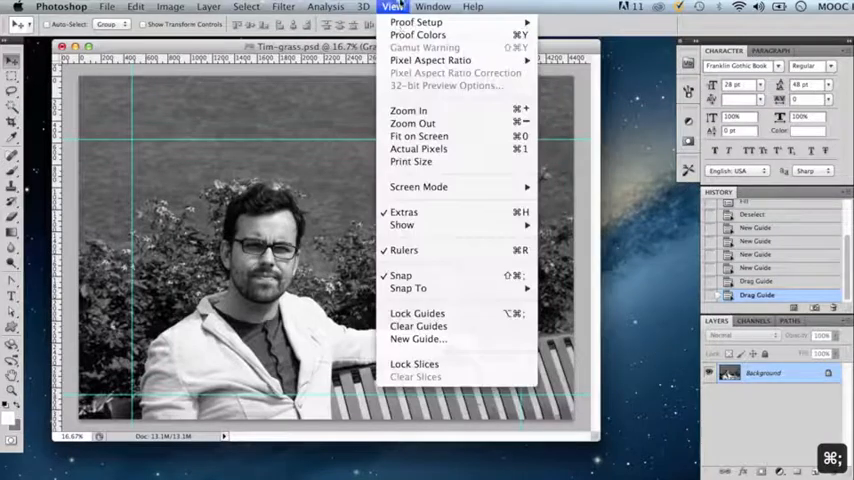
mouse_move(403, 225)
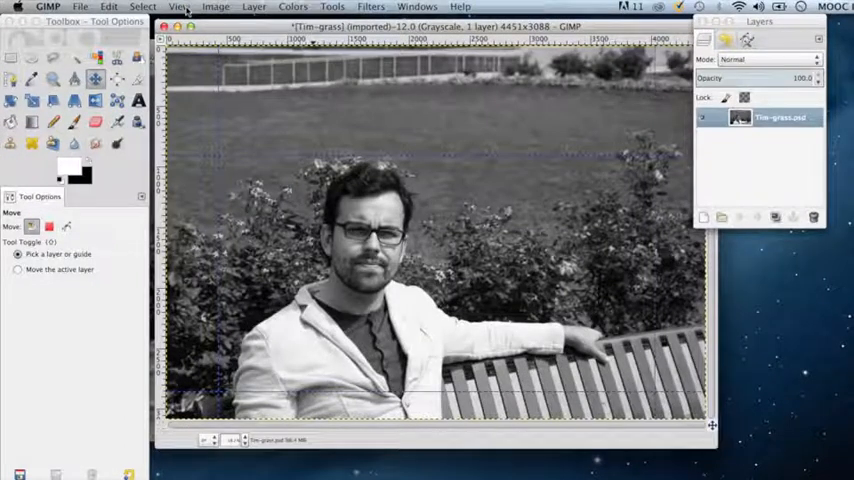
Step: Open GIMP's View menu to browse Show Guides and Snap to Guides
left_click(180, 6)
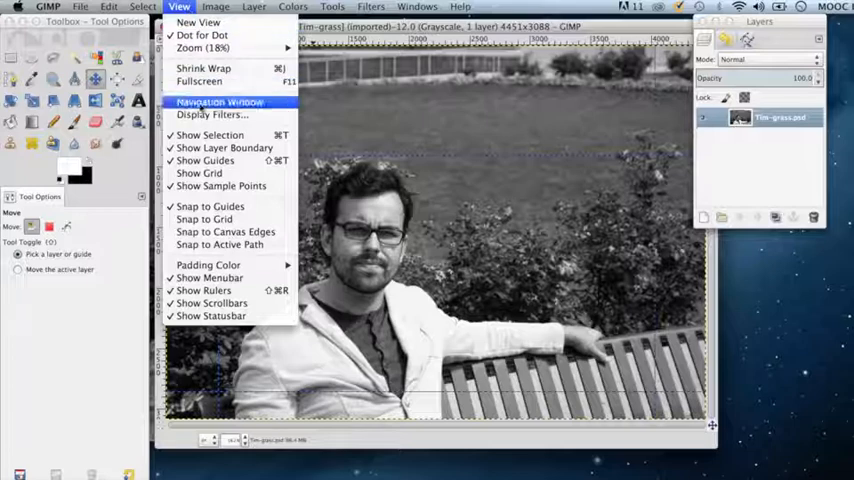
mouse_move(210, 206)
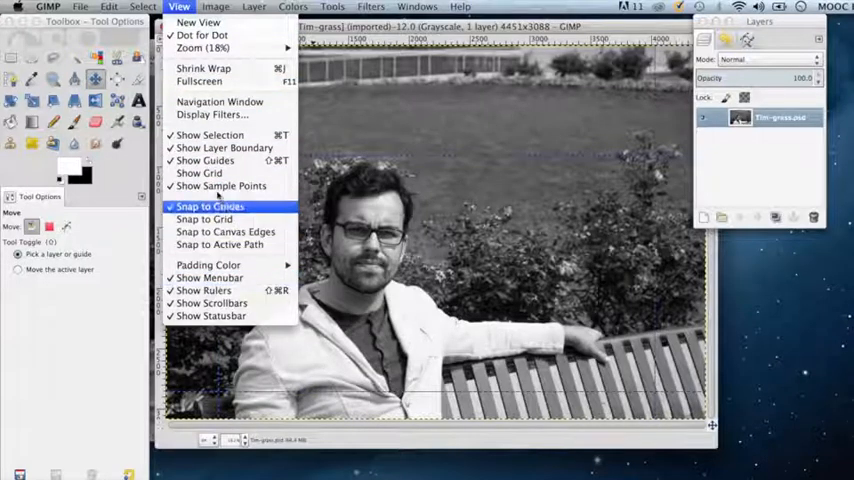